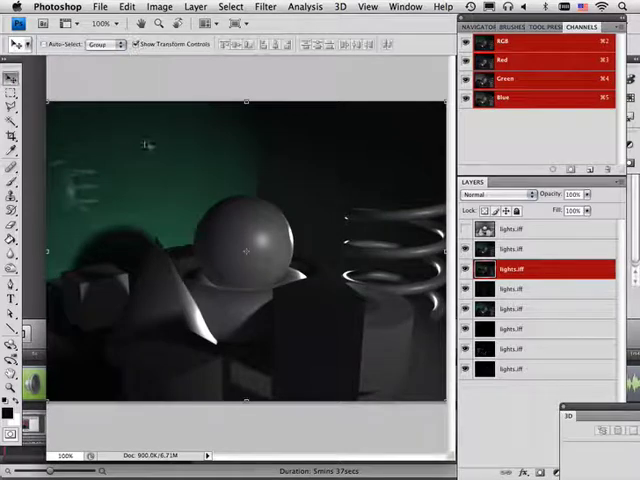
Hide the render pass layers one by one until only the grey occlusion pass is visible
left_click(464, 228)
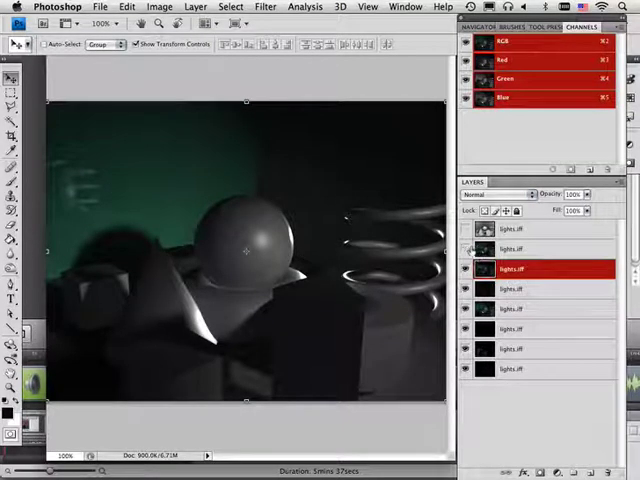
left_click(468, 228)
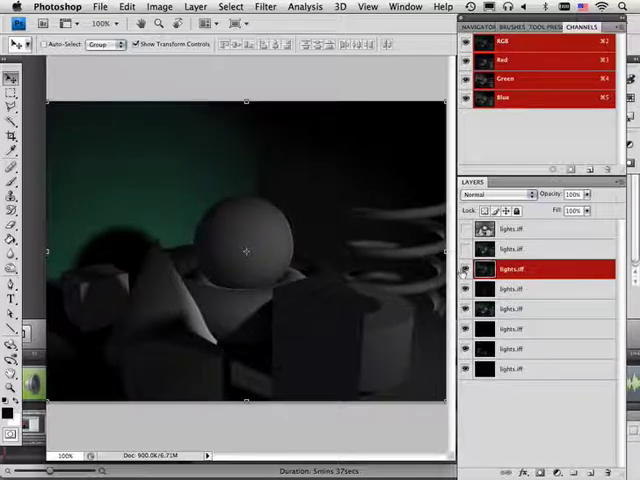
left_click(466, 288)
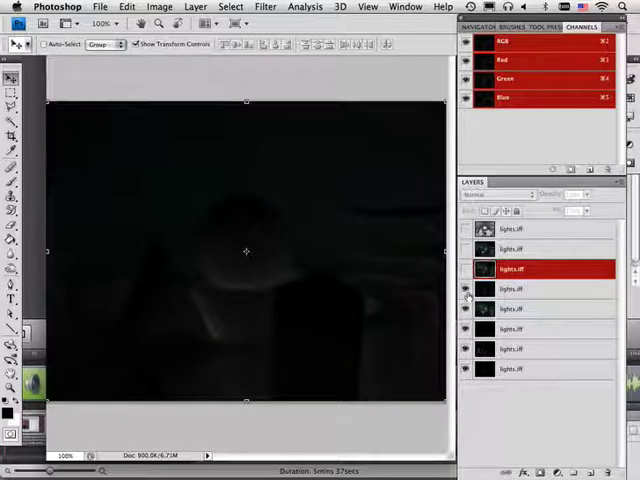
mouse_move(464, 290)
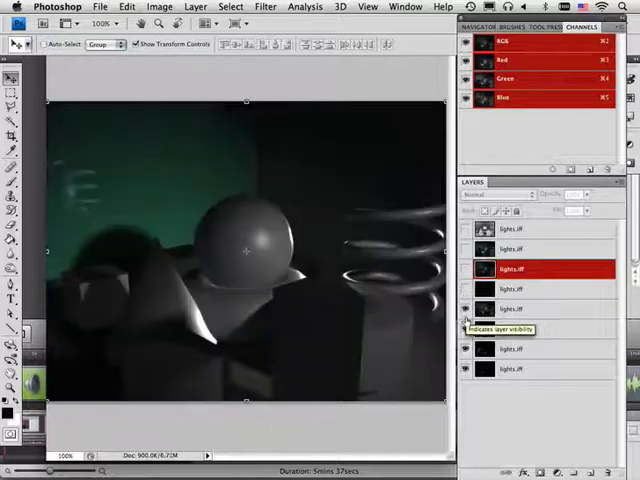
left_click(466, 308)
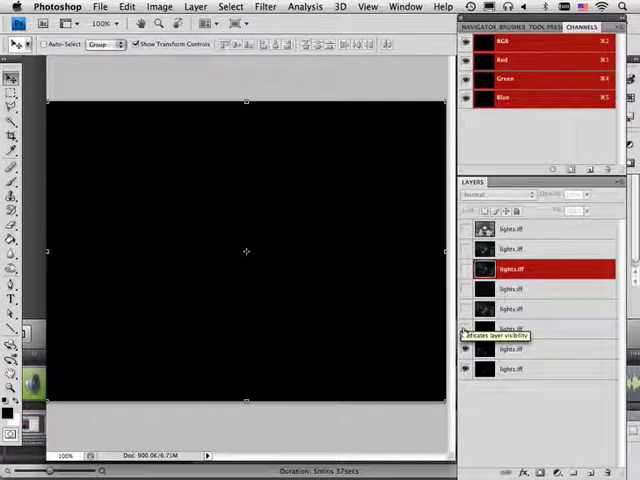
left_click(464, 328)
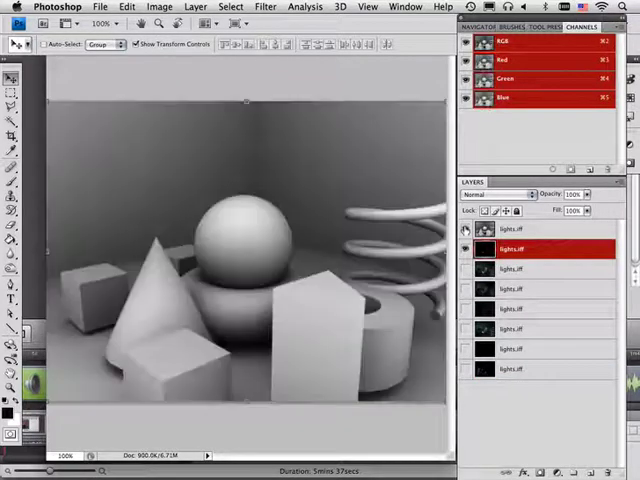
Blend the grey shading pass over the coloured render with Overlay and bring up its opacity
left_click(466, 228)
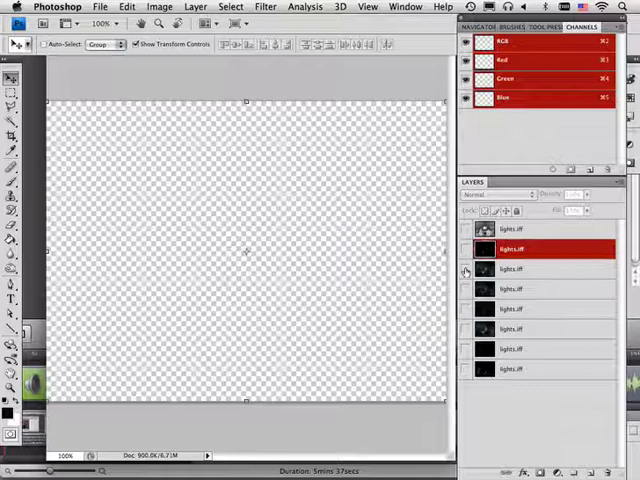
left_click(540, 288)
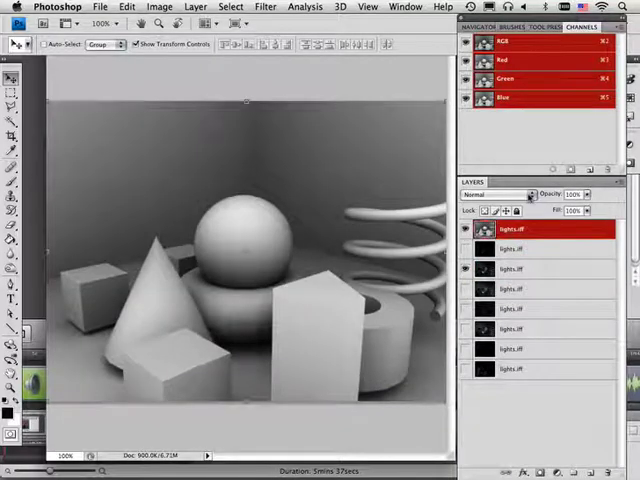
left_click(490, 196)
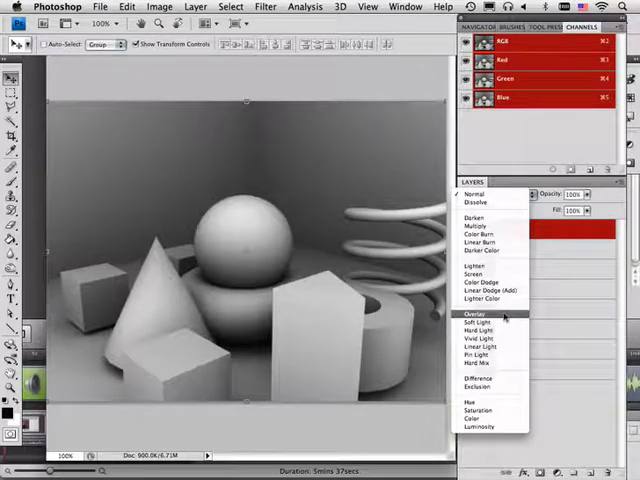
left_click(480, 312)
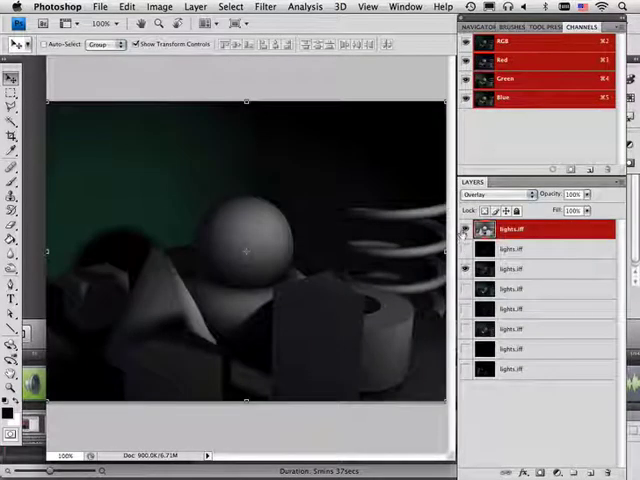
left_click(464, 258)
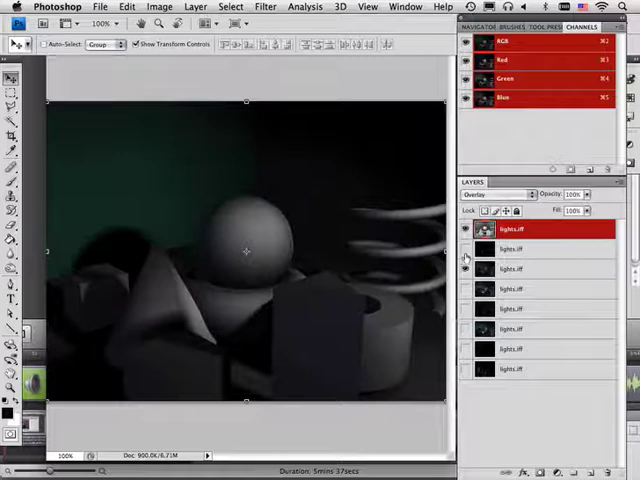
left_click(464, 248)
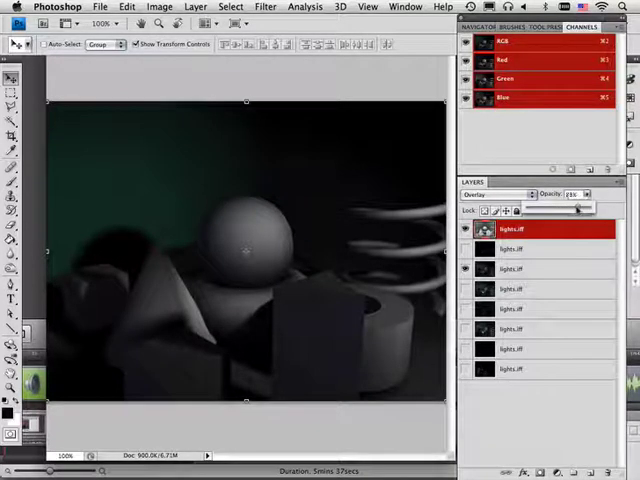
left_click_drag(590, 208, 564, 208)
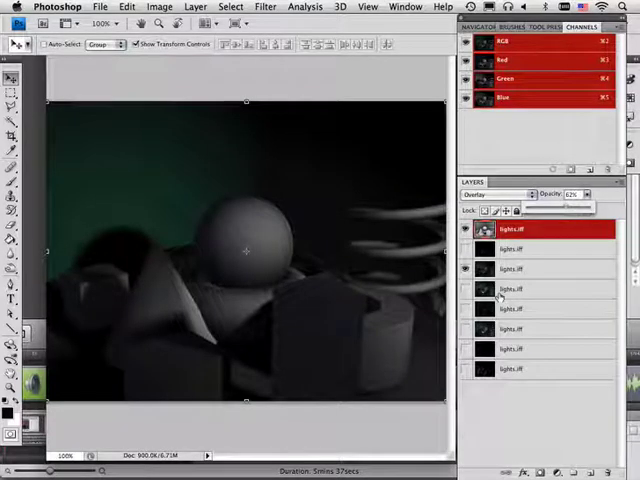
left_click(464, 250)
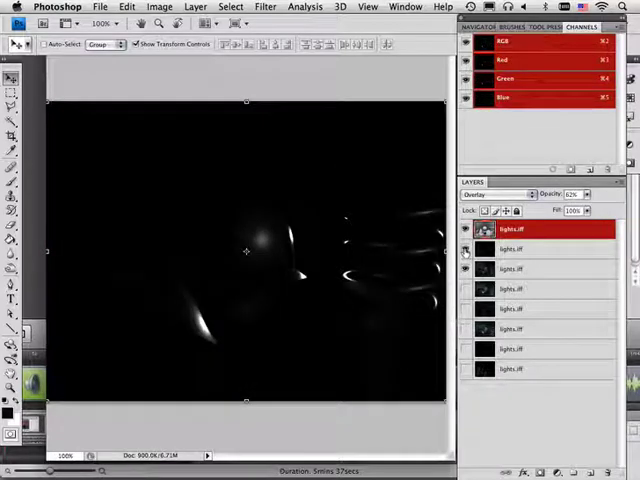
left_click(500, 194)
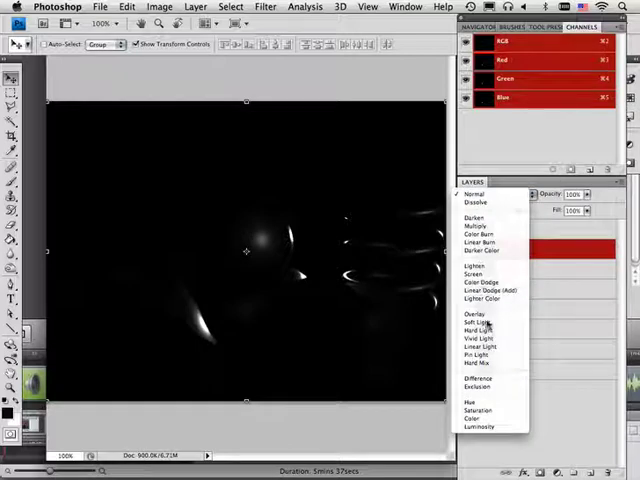
left_click(476, 344)
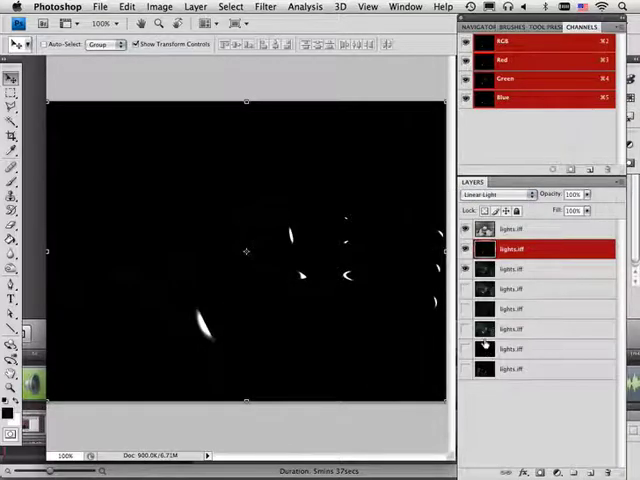
left_click(490, 194)
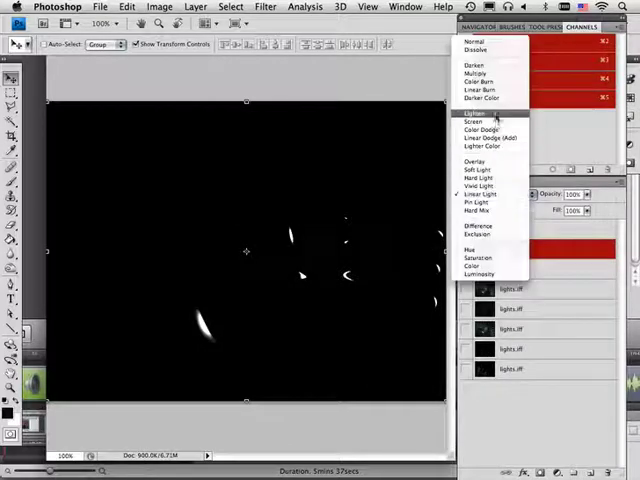
left_click(484, 136)
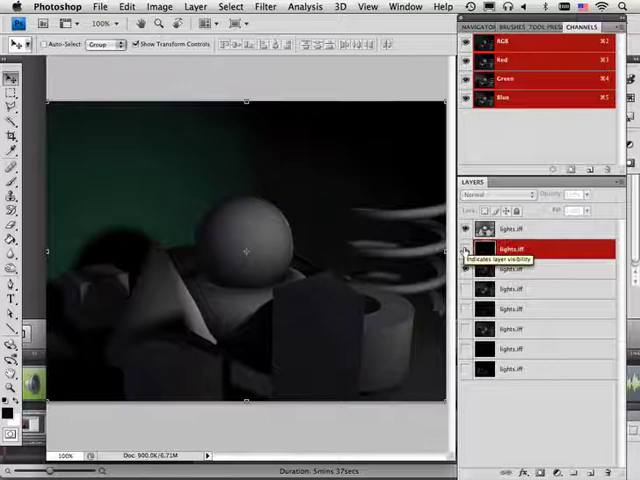
Brighten the scene with the highlight pass and reselect its layer after checking lower passes
left_click(490, 194)
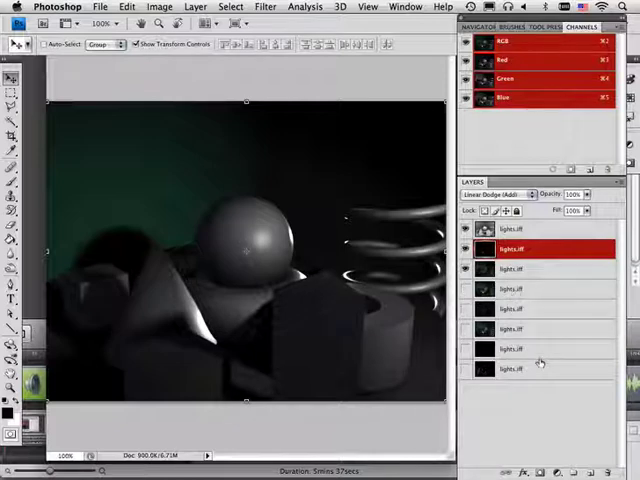
left_click(540, 368)
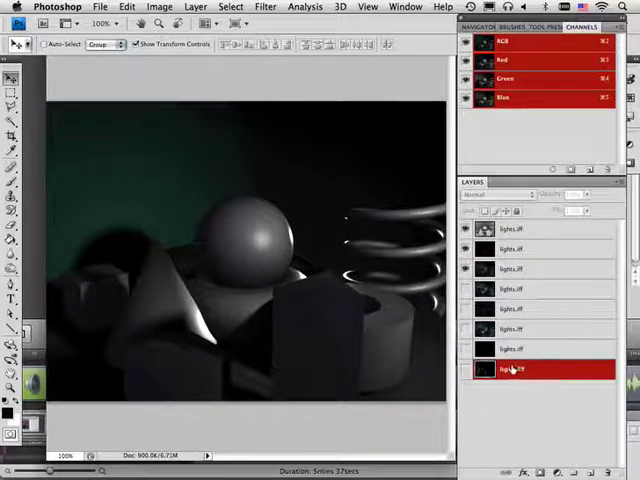
left_click(466, 228)
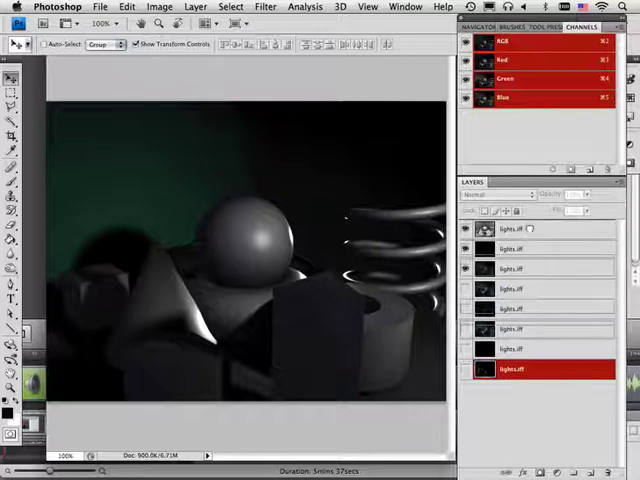
left_click(530, 248)
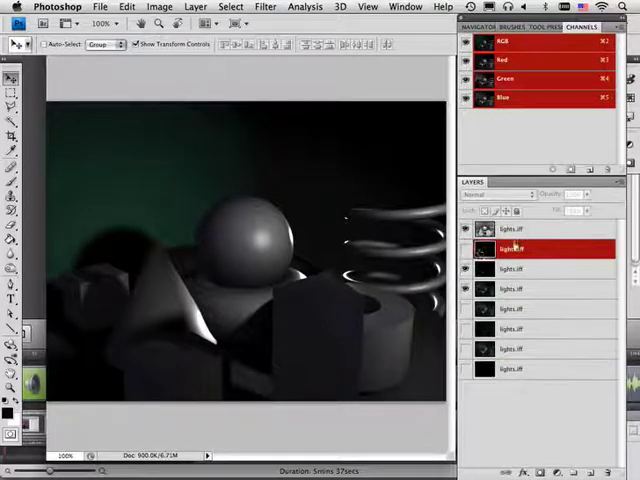
Try several blend modes for the specular highlights and settle on Soft Light
left_click(466, 250)
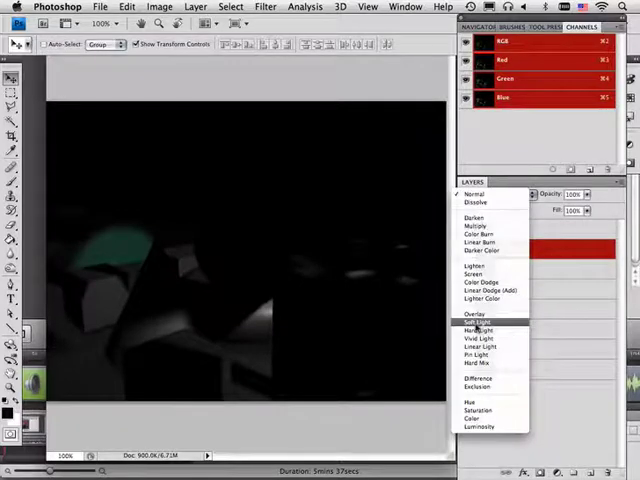
left_click(476, 320)
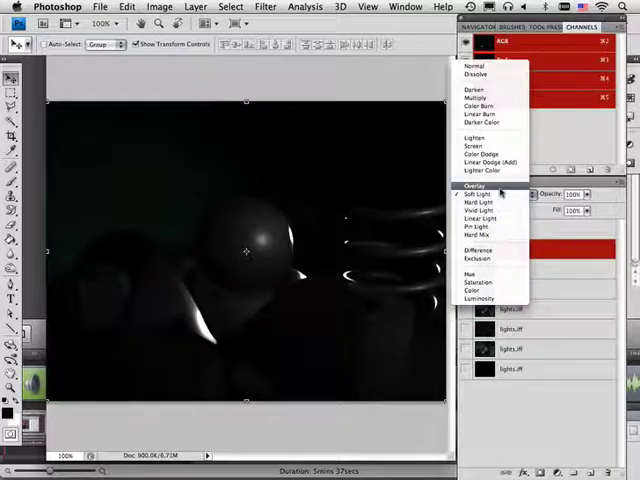
left_click(478, 194)
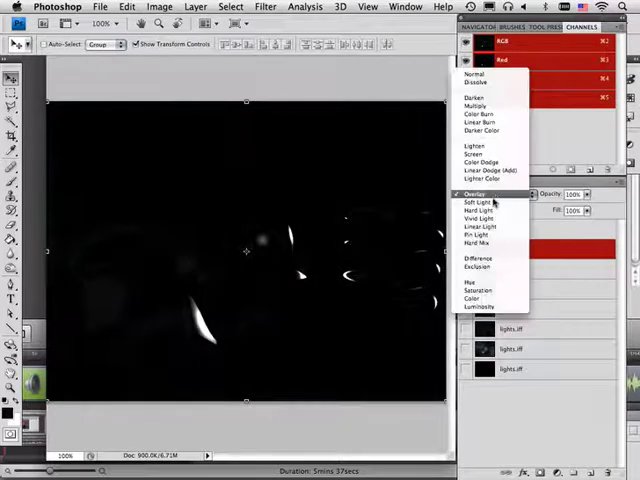
left_click(476, 202)
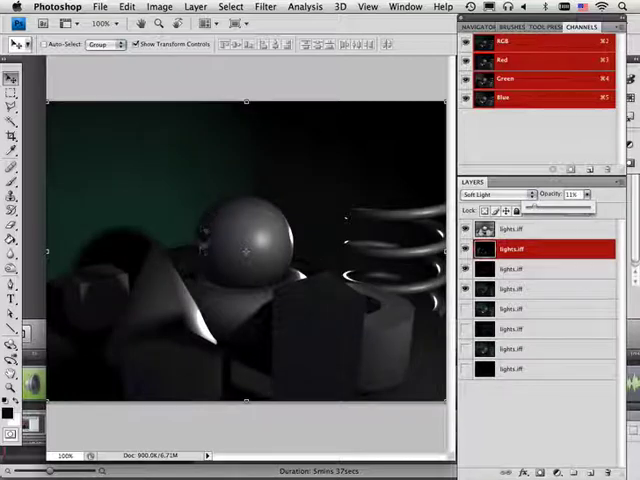
left_click(490, 194)
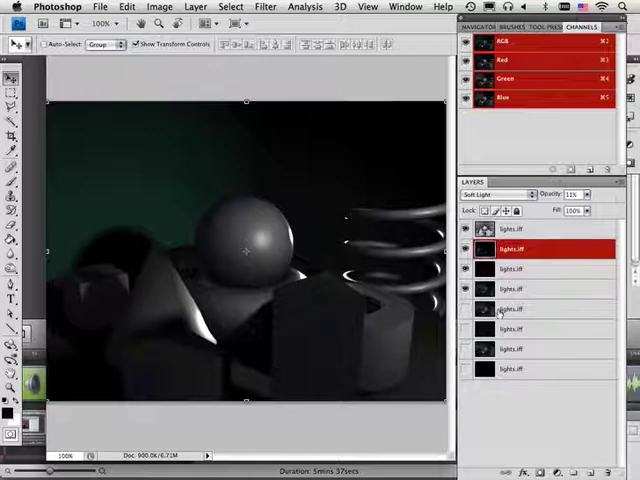
Turn on a lower lighting pass to strengthen the teal light, then return to the bottom layer
left_click(540, 308)
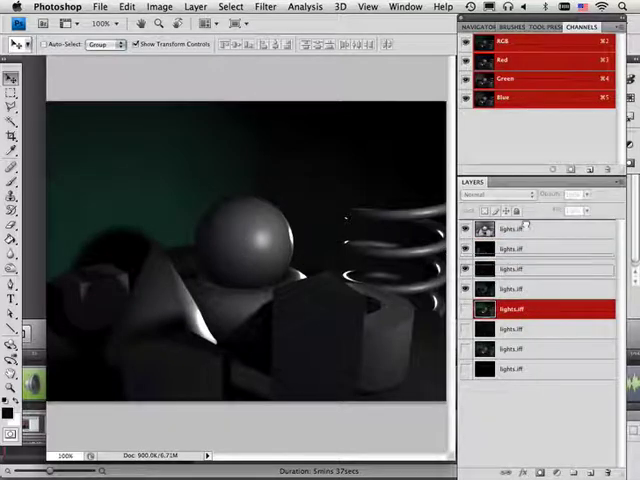
left_click(540, 228)
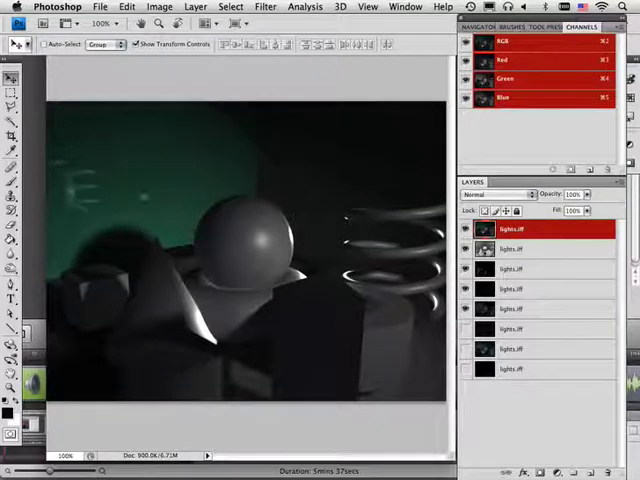
left_click(466, 228)
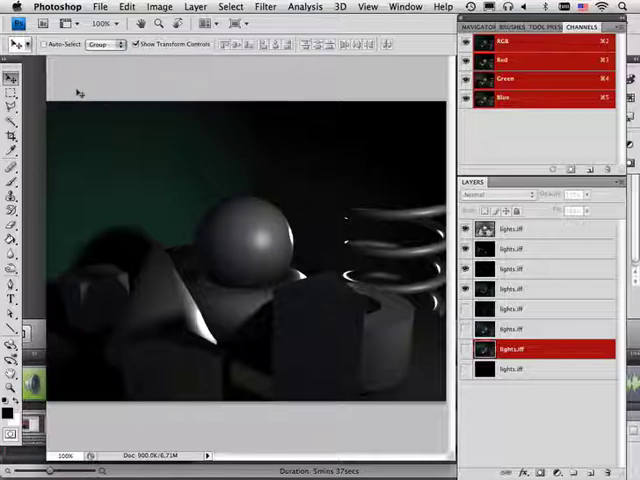
mouse_move(210, 156)
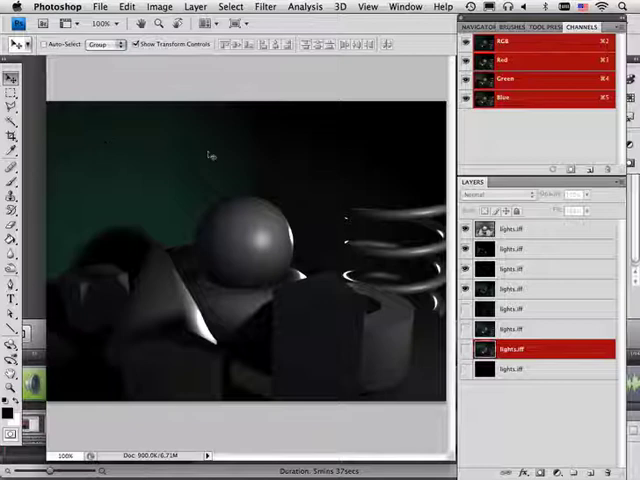